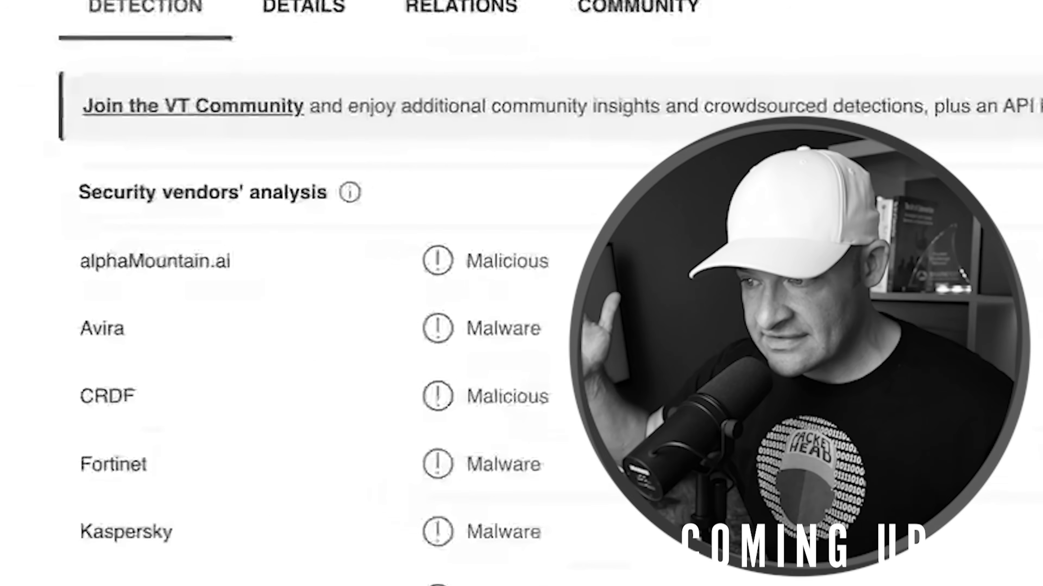
Step: Expand frame 5's Internet Protocol Version 6 header to show its hexadecimal source and destination addresses
{"action": "scroll", "scroll_direction": "down", "scroll_amount": 3}
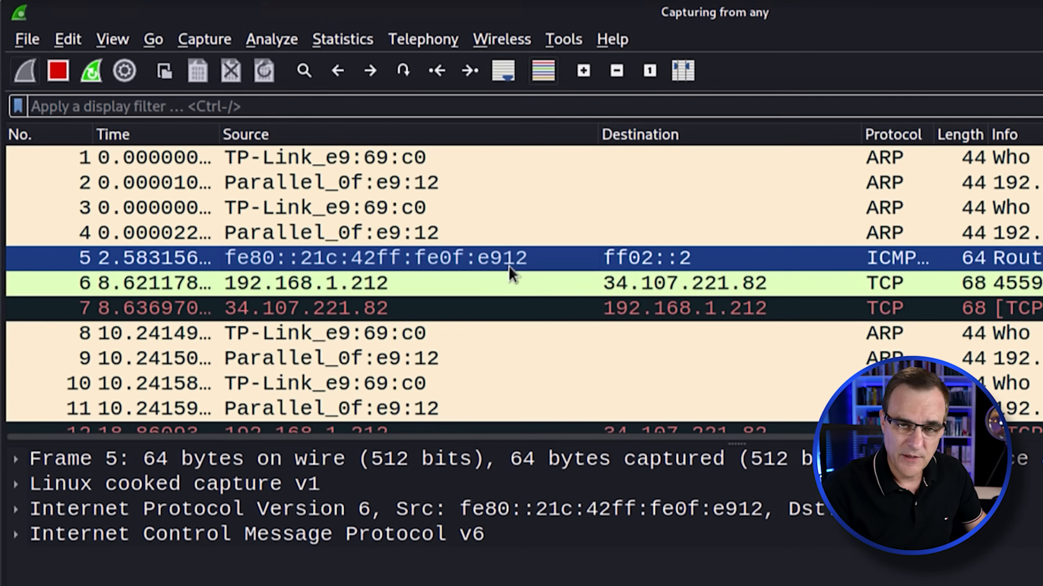
{"action": "mouse_move", "coordinate": [649, 266]}
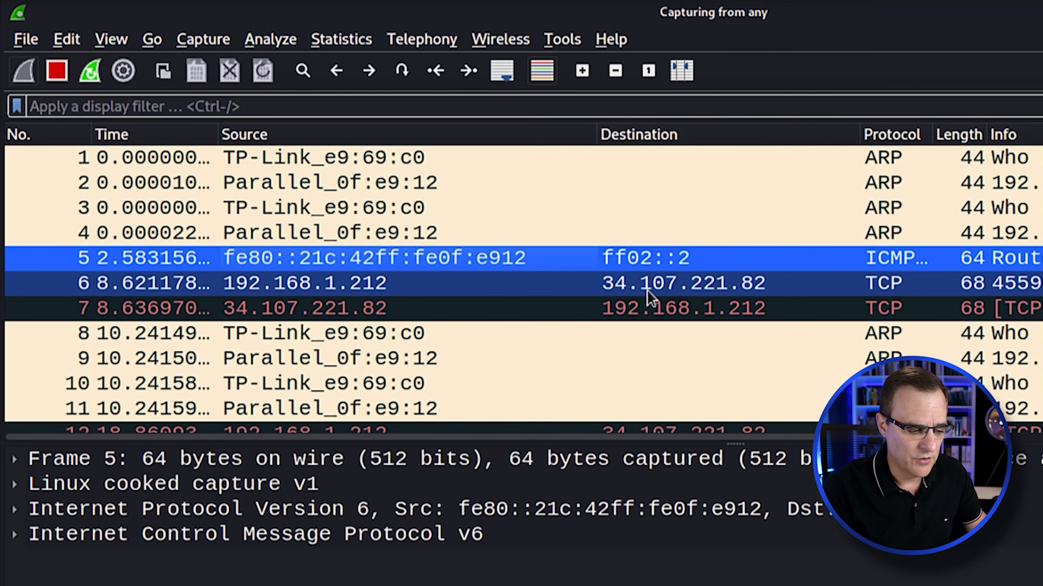
{"action": "left_click", "coordinate": [13, 509]}
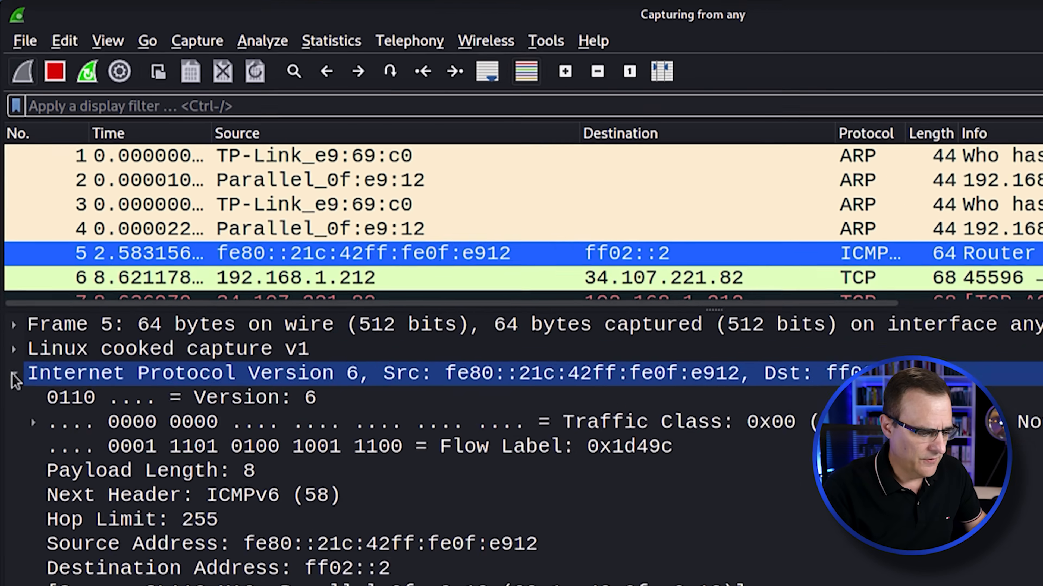